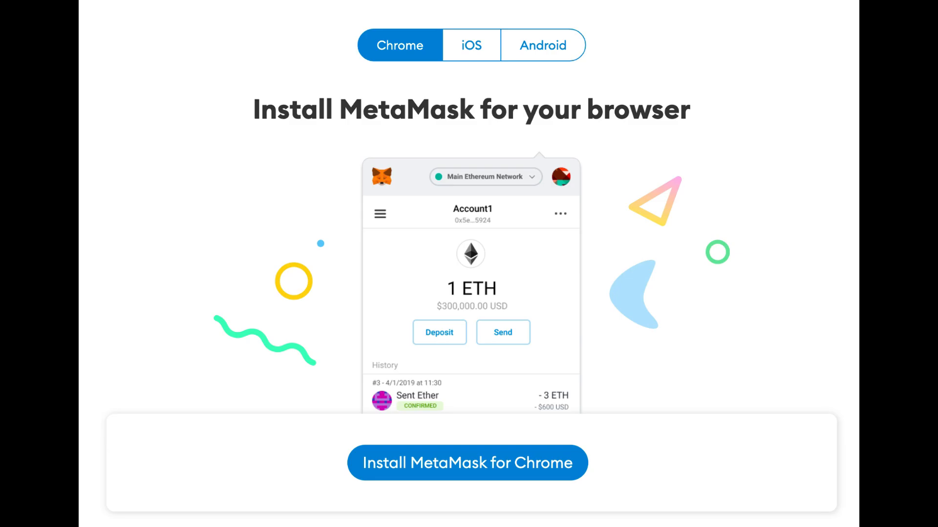
Step: Go to the MetaMask extension's Chrome Web Store listing via 'Install MetaMask for Chrome'
left_click(468, 463)
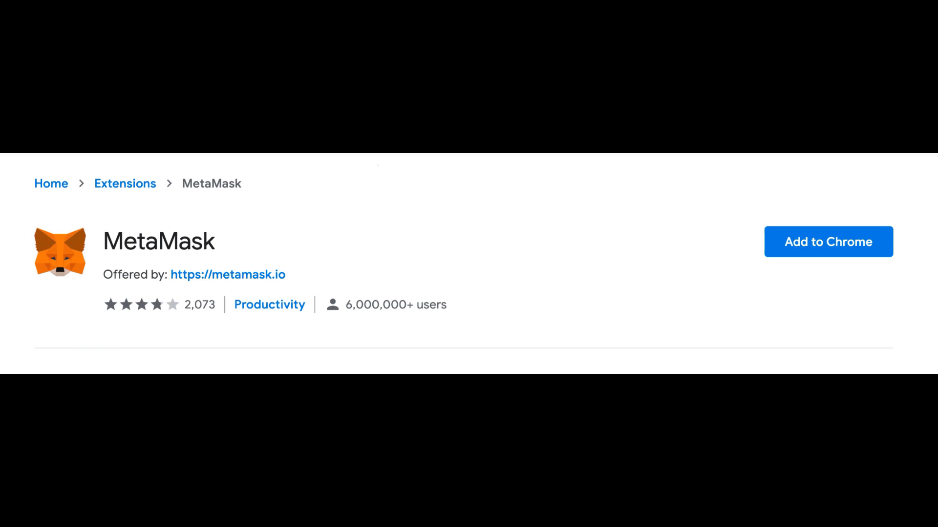
Step: Add the MetaMask extension to Chrome from its Web Store listing
left_click(827, 242)
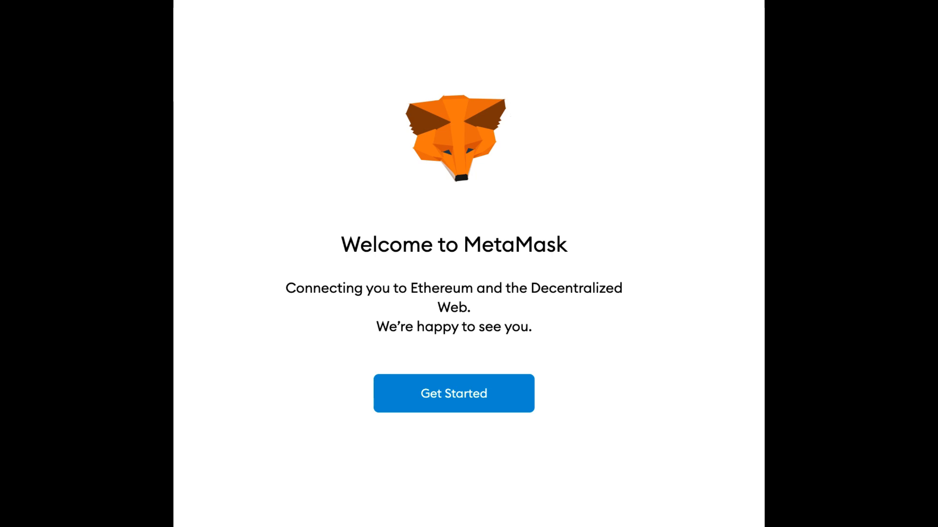
Step: Get started from the Welcome to MetaMask page to reach import-or-create choice
left_click(453, 393)
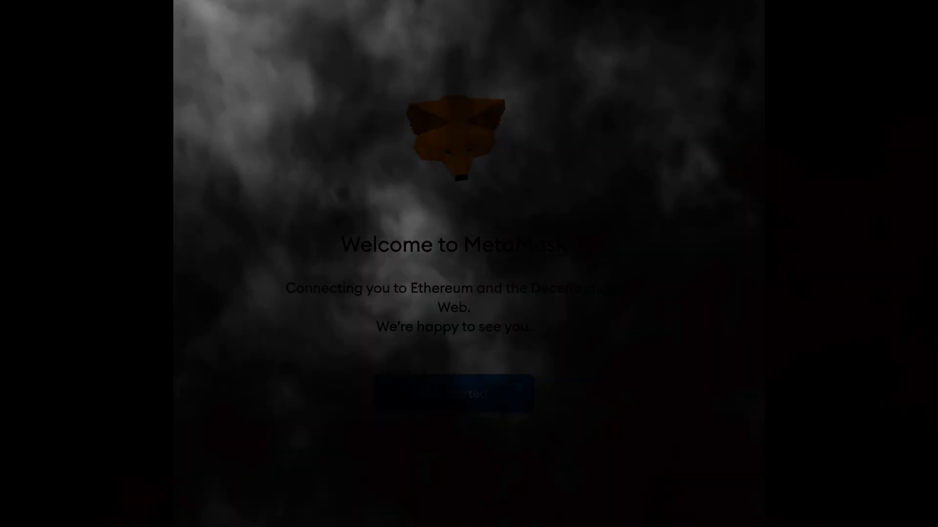
left_click(827, 62)
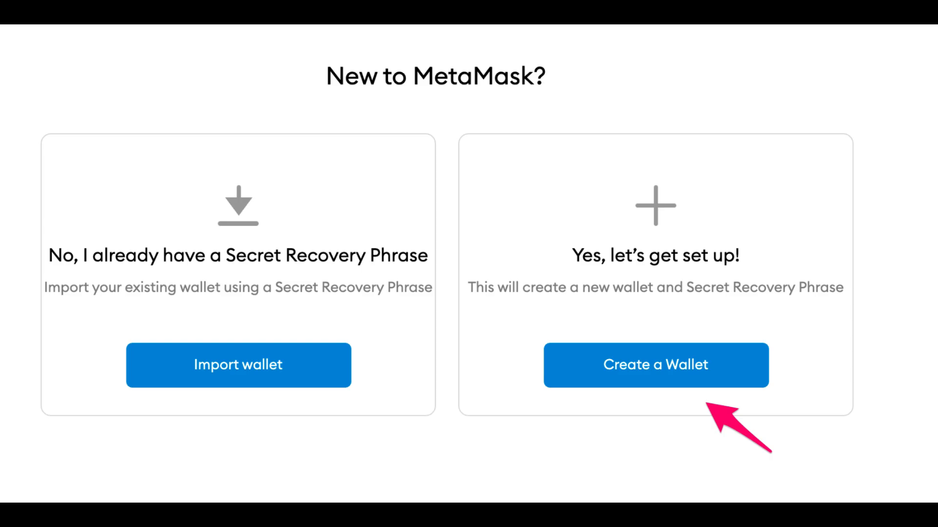
Step: Choose 'Create a Wallet' and continue to the Secret Backup Phrase page
left_click(656, 366)
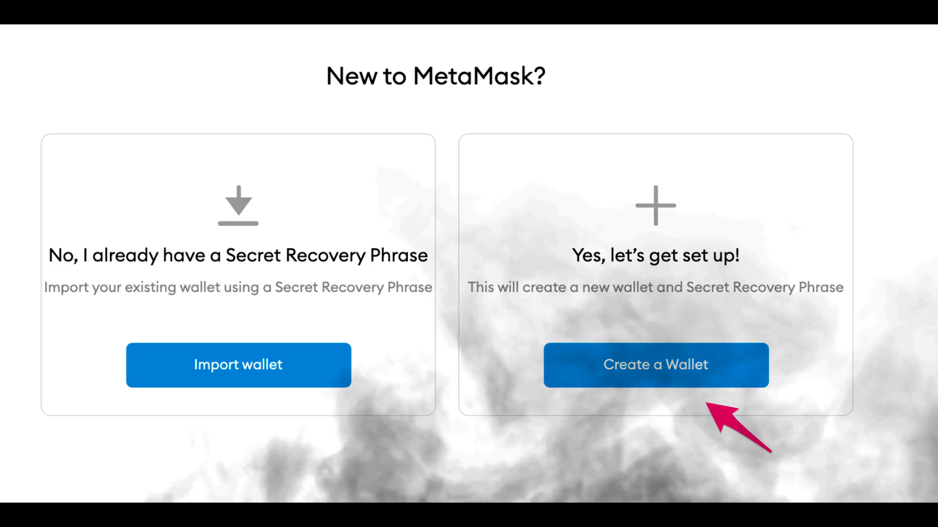
left_click(656, 365)
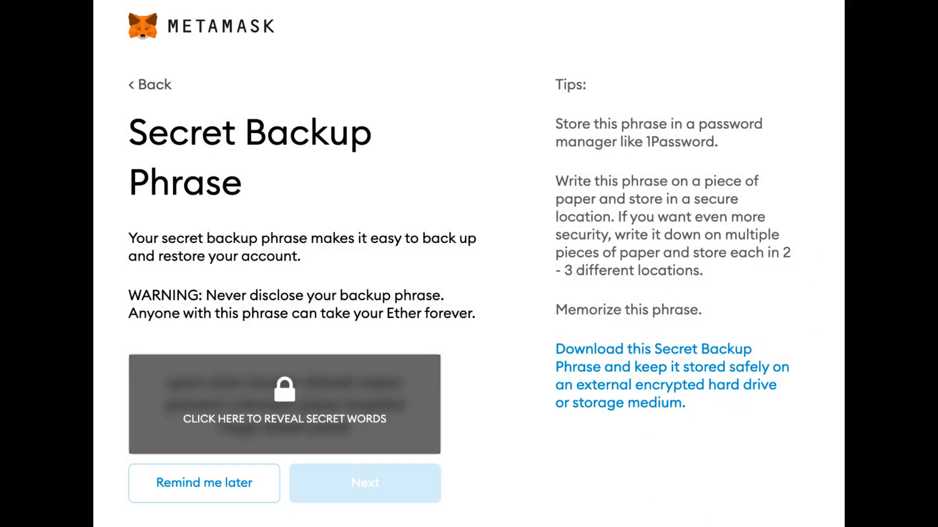